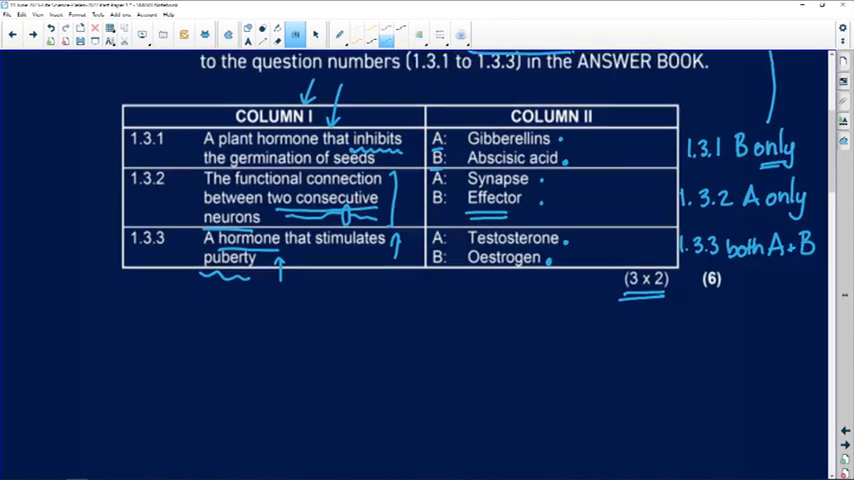
Scroll down to question 1.4 to underline its key phrases and sketch the lamp, person and plant.
{"action": "scroll", "scroll_direction": "down", "scroll_amount": 3}
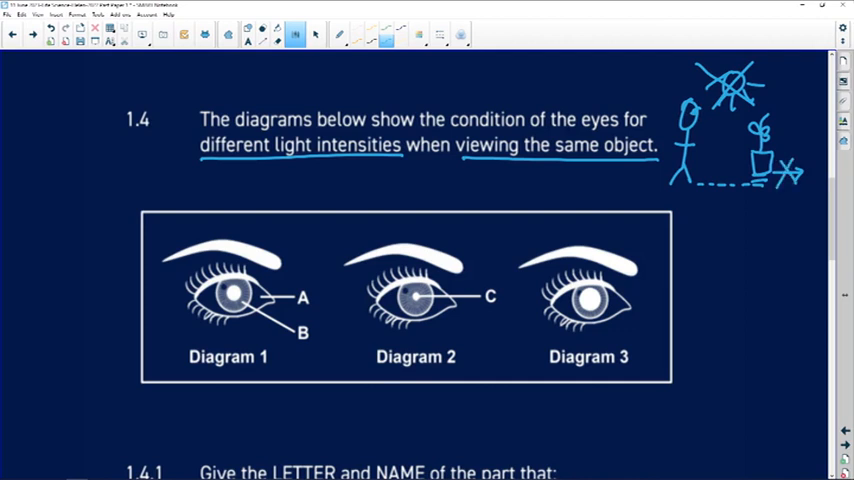
Underline the 'Diagram 2' label and scroll down to question 1.4.1 (a).
{"action": "left_click_drag", "start_coordinate": [464, 172], "coordinate": [656, 166]}
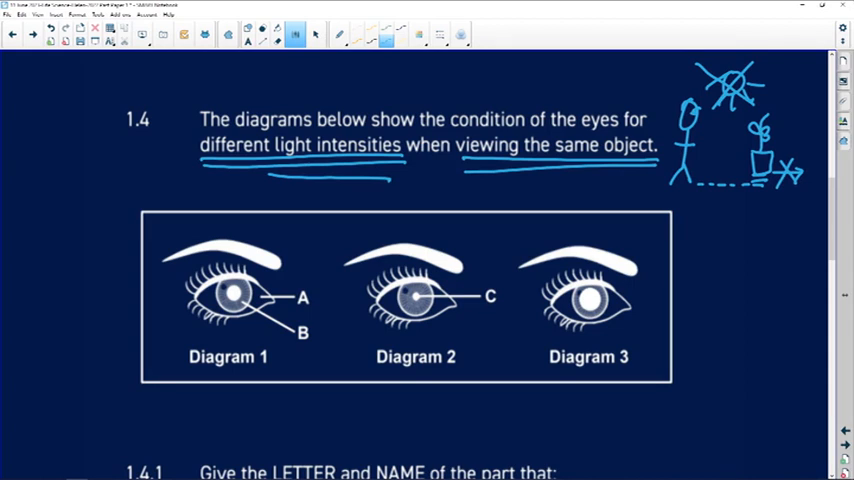
{"action": "scroll", "scroll_direction": "down", "scroll_amount": 3}
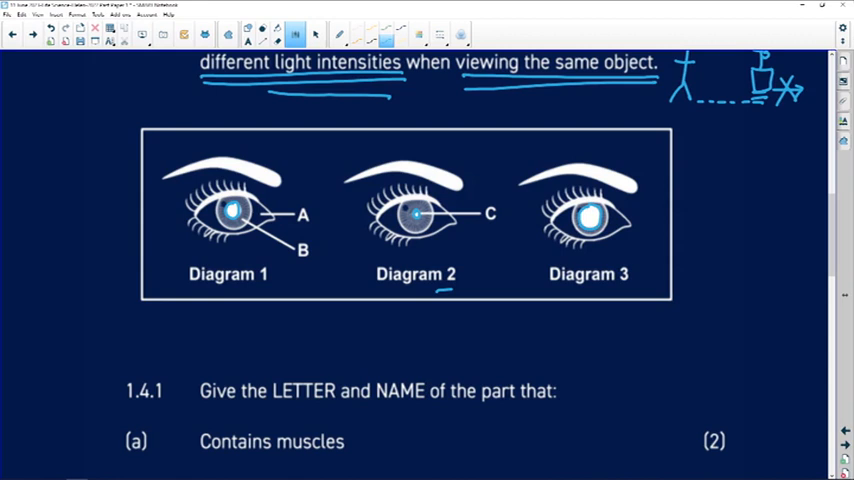
Scroll to part (a) to circle B on Diagram 1 and write B as the answer.
{"action": "scroll", "scroll_direction": "down", "scroll_amount": 3}
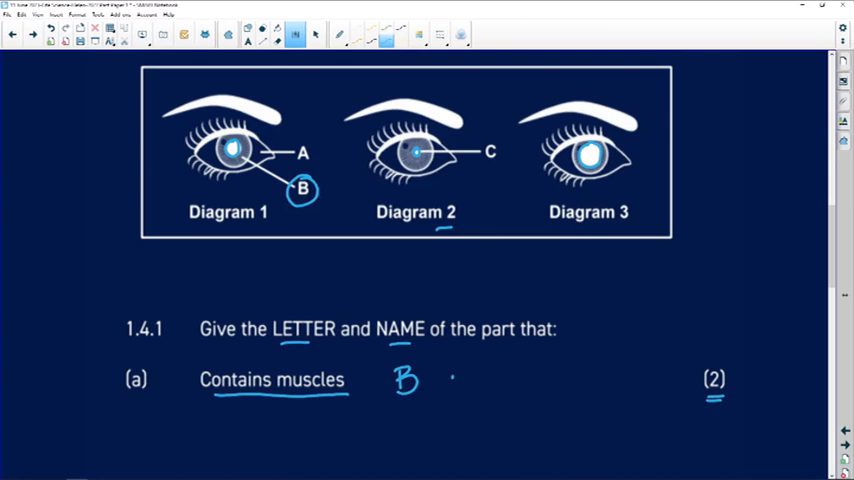
Handwrite 'iris' after B with two ticks, then move to the diagram labels A, B and C.
{"action": "type", "text": "iri"}
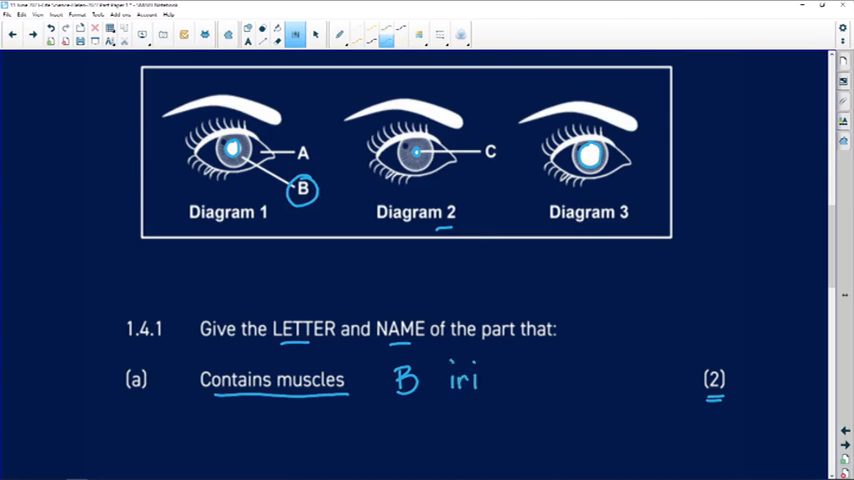
{"action": "type", "text": "s"}
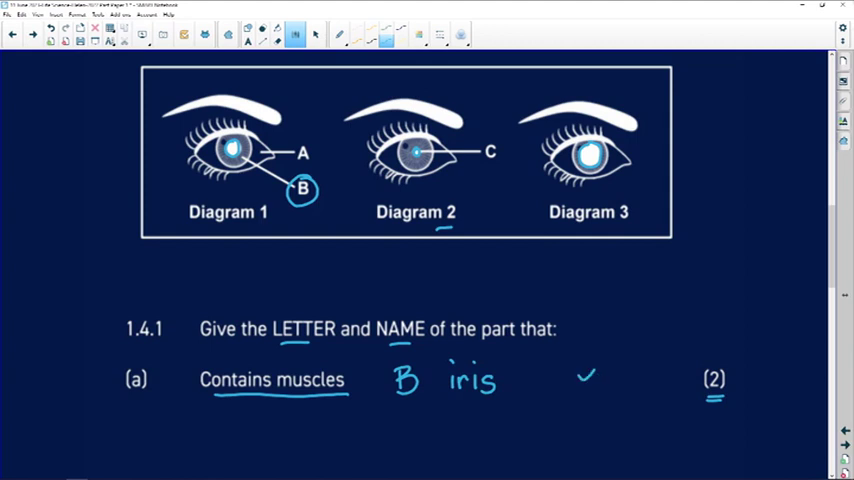
{"action": "scroll", "scroll_direction": "down", "scroll_amount": 3}
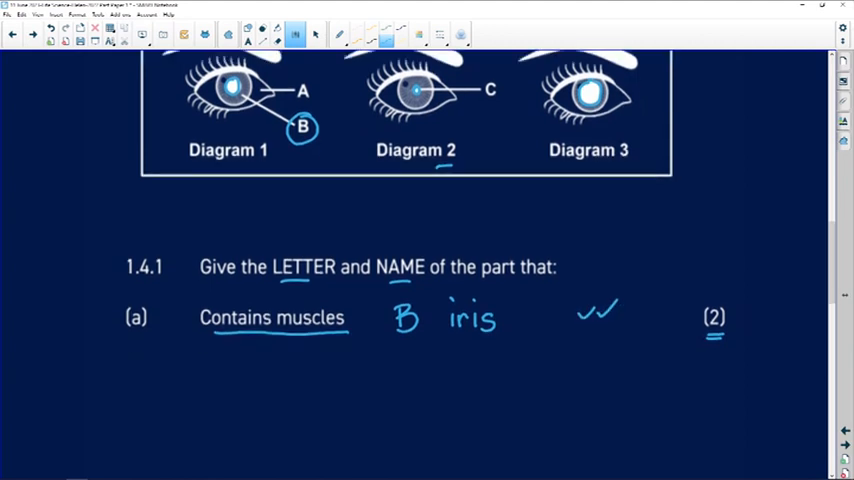
{"action": "scroll", "scroll_direction": "down", "scroll_amount": 3}
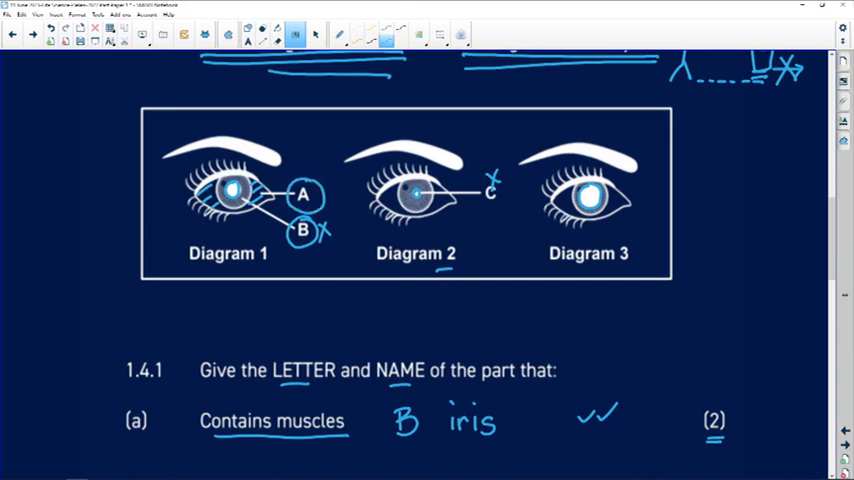
Write 'sclera' after the letter A as the answer to part (b).
{"action": "scroll", "scroll_direction": "down", "scroll_amount": 3}
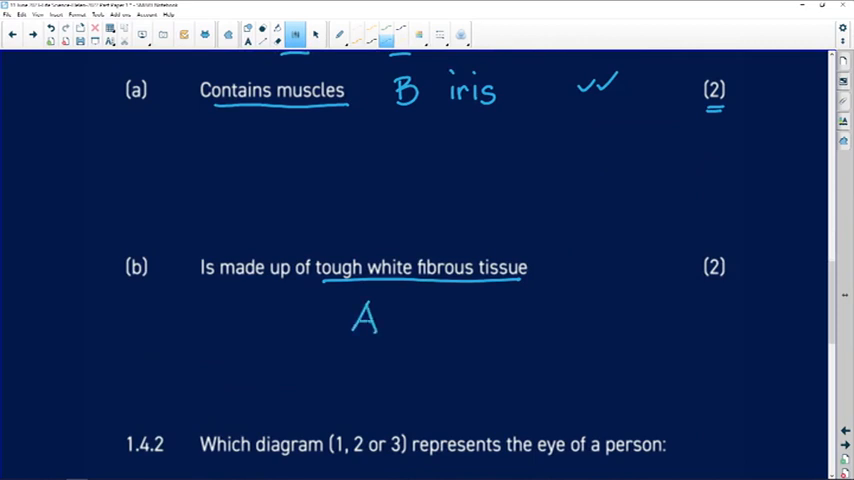
{"action": "left_click_drag", "start_coordinate": [410, 316], "coordinate": [474, 320]}
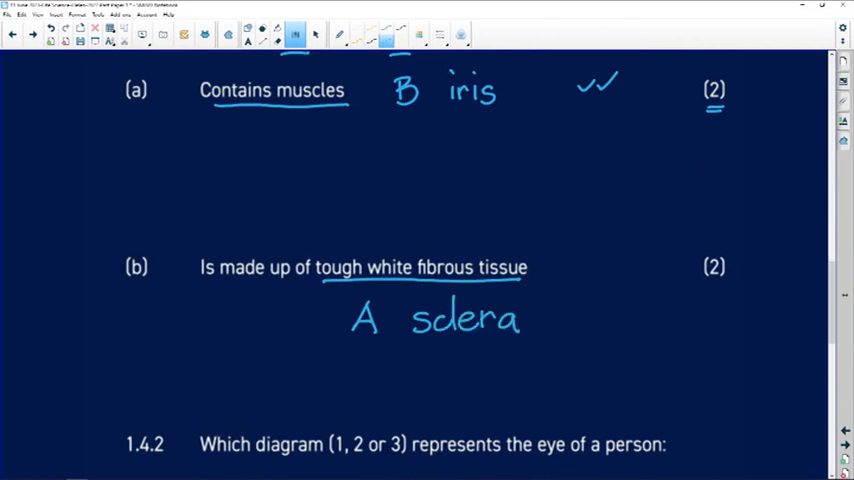
{"action": "scroll", "scroll_direction": "down", "scroll_amount": 3}
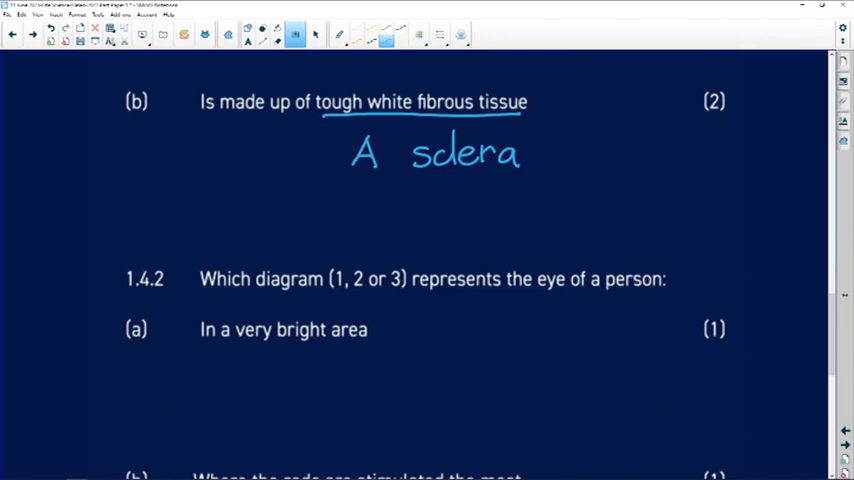
Draw an arrow pointing up at Diagram 2, then move down to question 1.4.2.
{"action": "scroll", "scroll_direction": "up", "scroll_amount": 3}
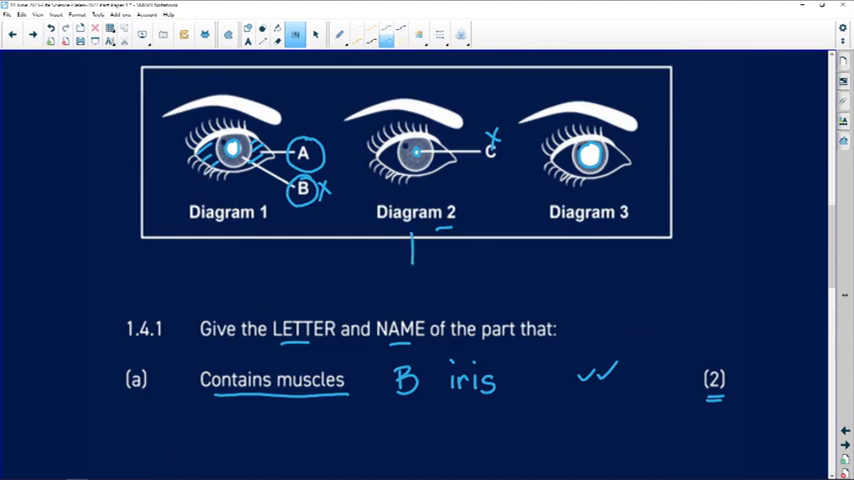
{"action": "left_click_drag", "start_coordinate": [412, 268], "coordinate": [412, 236]}
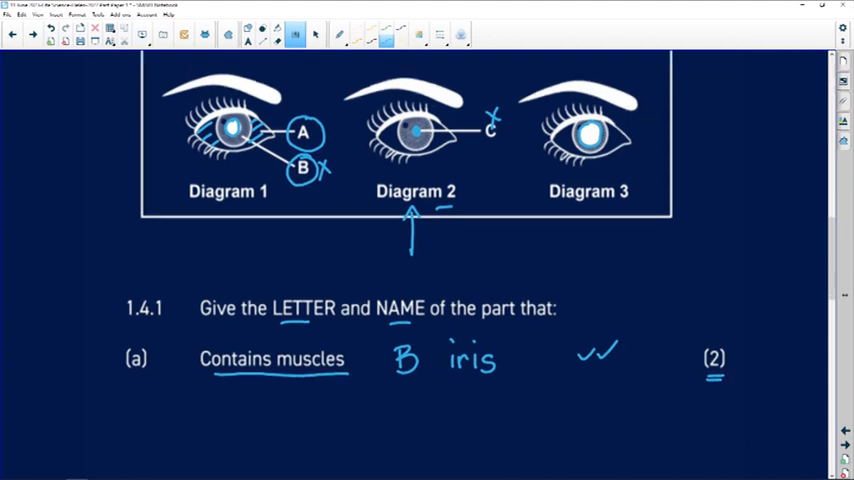
{"action": "scroll", "scroll_direction": "down", "scroll_amount": 3}
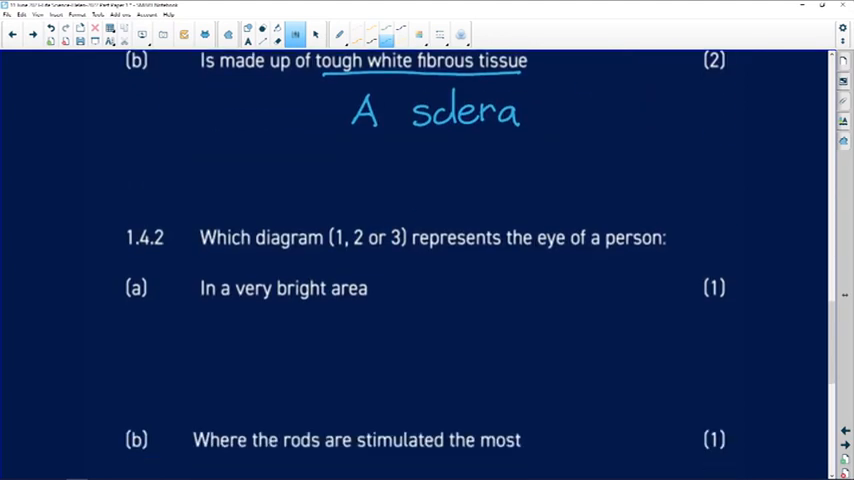
Write 2 as the bright-area answer and note 'bright' after the word cones.
{"action": "left_click_drag", "start_coordinate": [544, 270], "coordinate": [524, 304]}
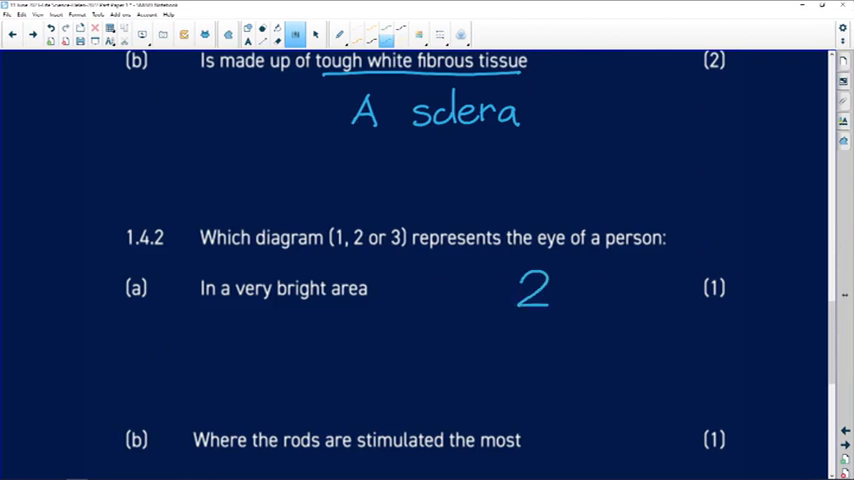
{"action": "scroll", "scroll_direction": "down", "scroll_amount": 3}
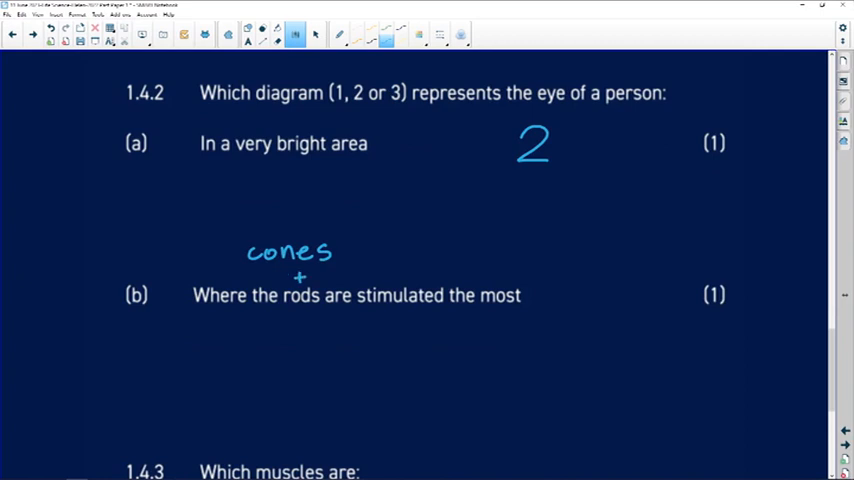
{"action": "left_click_drag", "start_coordinate": [340, 244], "coordinate": [384, 236]}
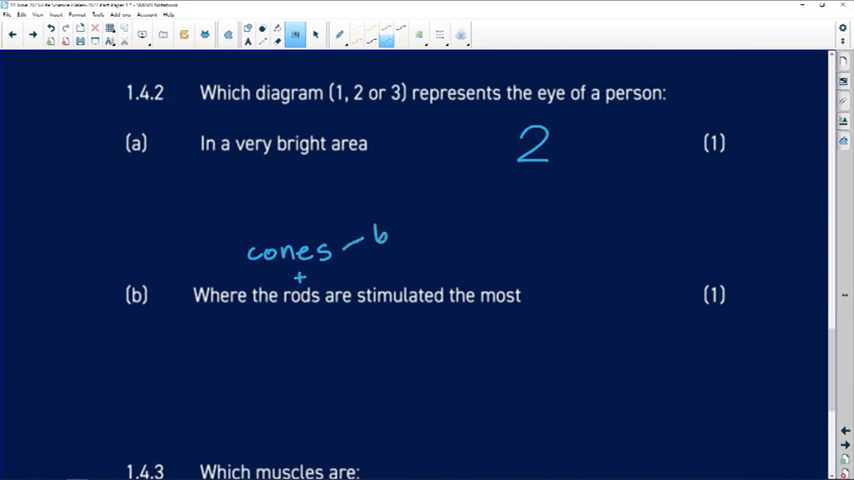
{"action": "type", "text": "bright light colour"}
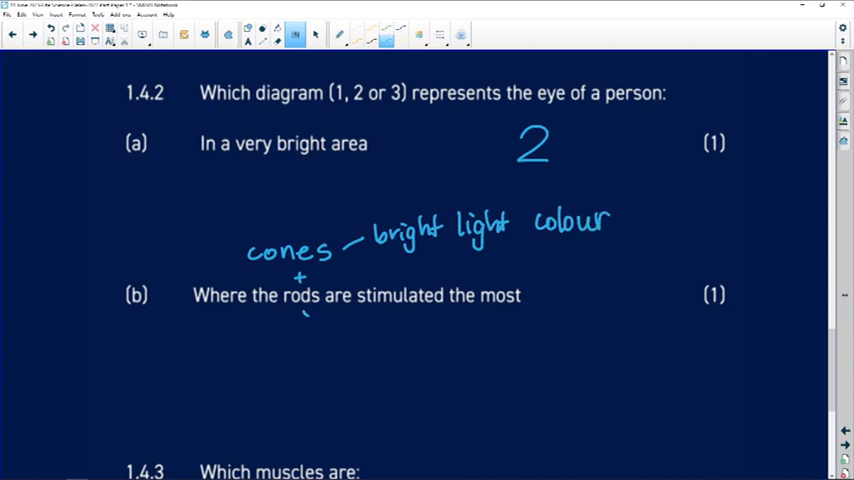
Link rods to a 'dim shades' note and underline 'colour' twice.
{"action": "left_click_drag", "start_coordinate": [310, 320], "coordinate": [396, 330]}
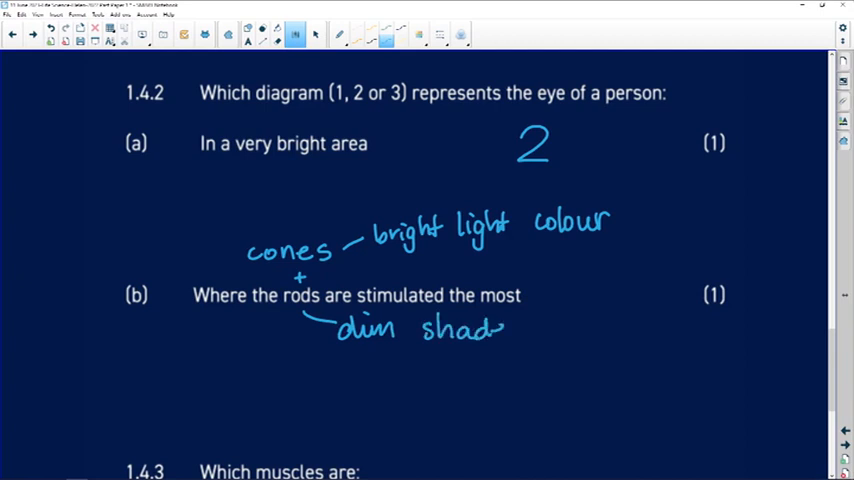
{"action": "type", "text": "es"}
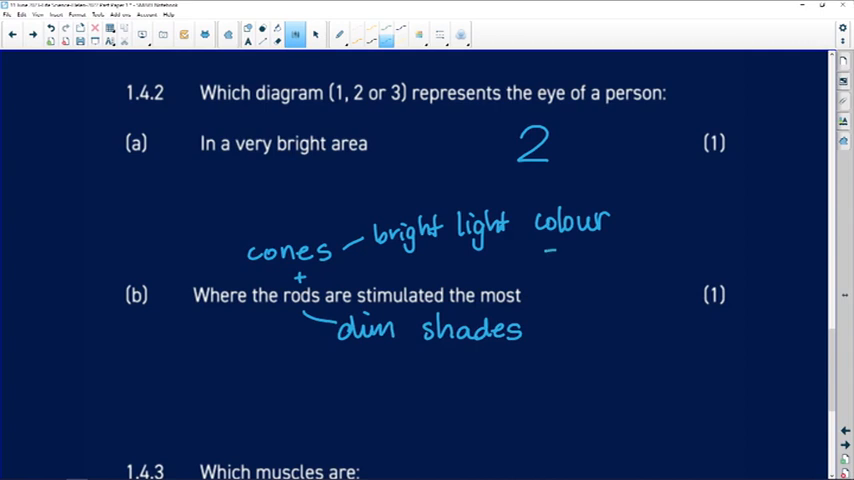
{"action": "left_click_drag", "start_coordinate": [544, 250], "coordinate": [600, 262]}
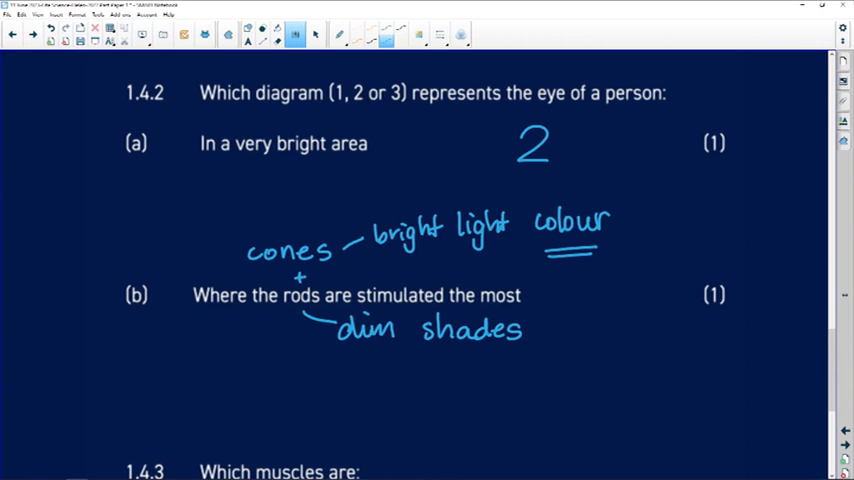
{"action": "left_click_drag", "start_coordinate": [340, 352], "coordinate": [536, 352]}
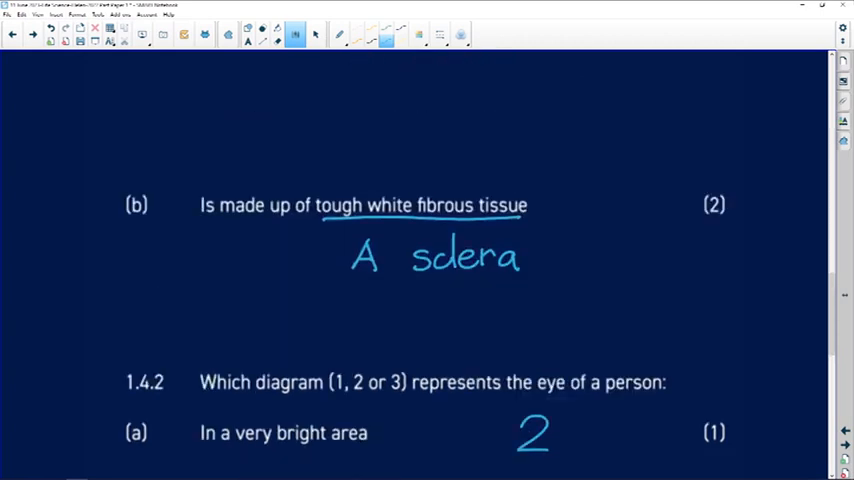
Underline 'Diagram 3' and 'dim shades', then write 3 as the rods answer.
{"action": "scroll", "scroll_direction": "up", "scroll_amount": 3}
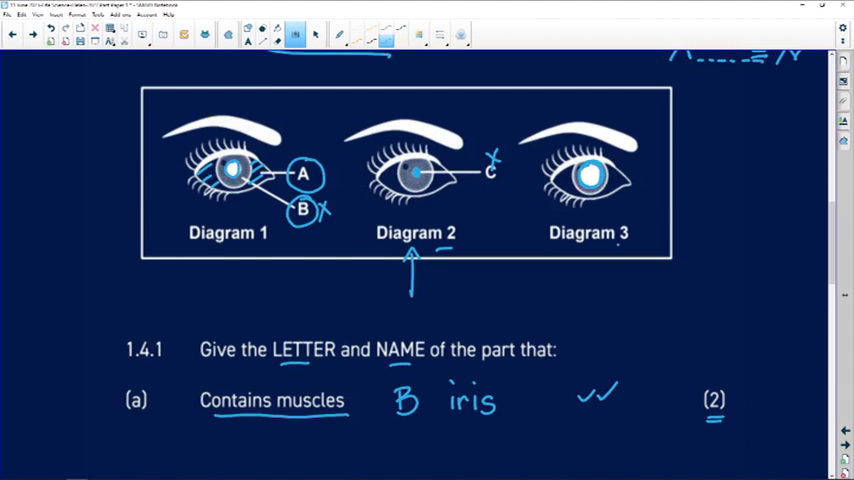
{"action": "scroll", "scroll_direction": "down", "scroll_amount": 3}
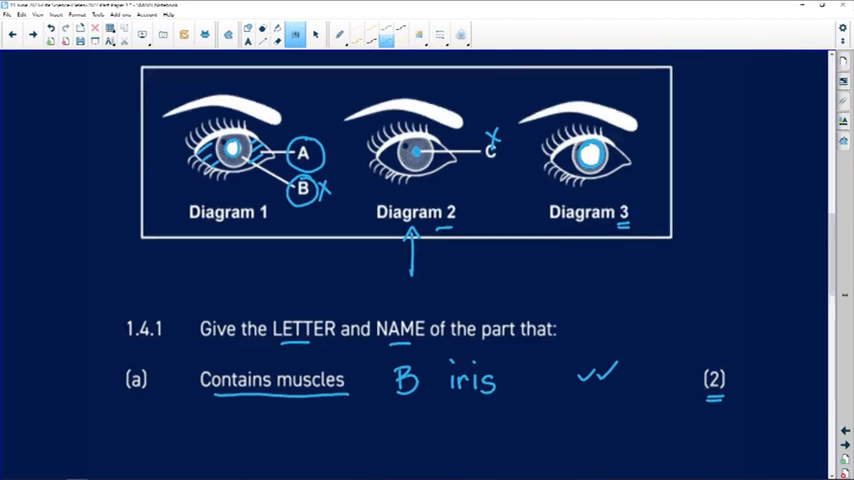
{"action": "scroll", "scroll_direction": "down", "scroll_amount": 3}
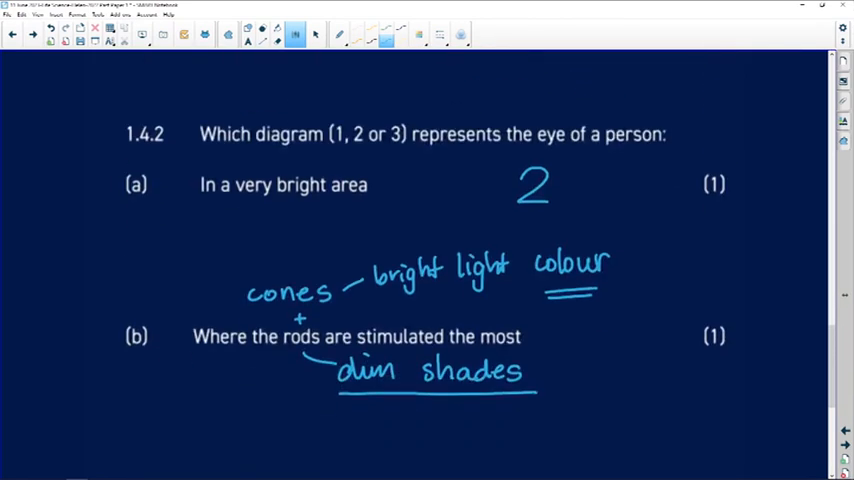
{"action": "scroll", "scroll_direction": "down", "scroll_amount": 3}
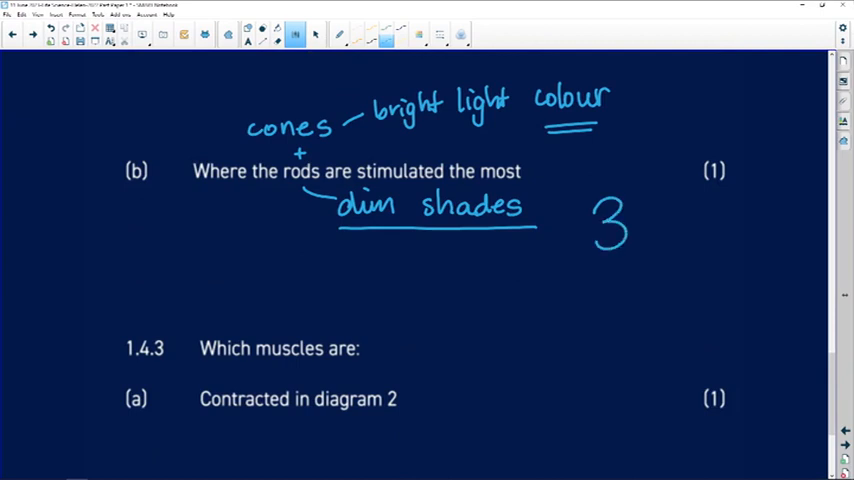
Underline 'Contracted in diagram 2' and 'Relaxed in diagram 3', then sketch an iris beside Diagram 3.
{"action": "scroll", "scroll_direction": "down", "scroll_amount": 3}
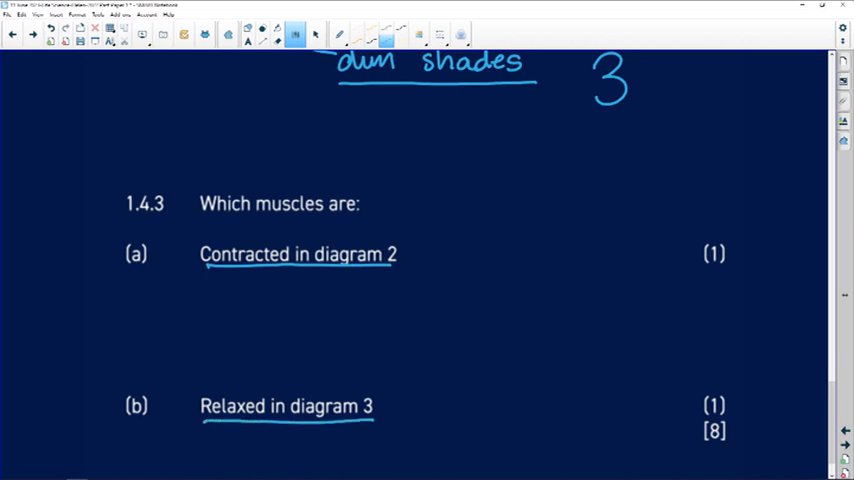
{"action": "scroll", "scroll_direction": "up", "scroll_amount": 3}
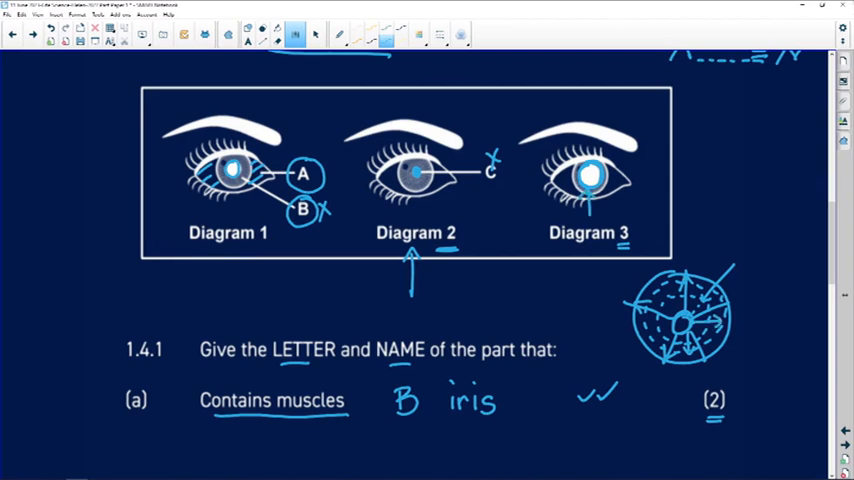
Draw outward radiating arrows around the iris sketch's outer ring.
{"action": "scroll", "scroll_direction": "down", "scroll_amount": 3}
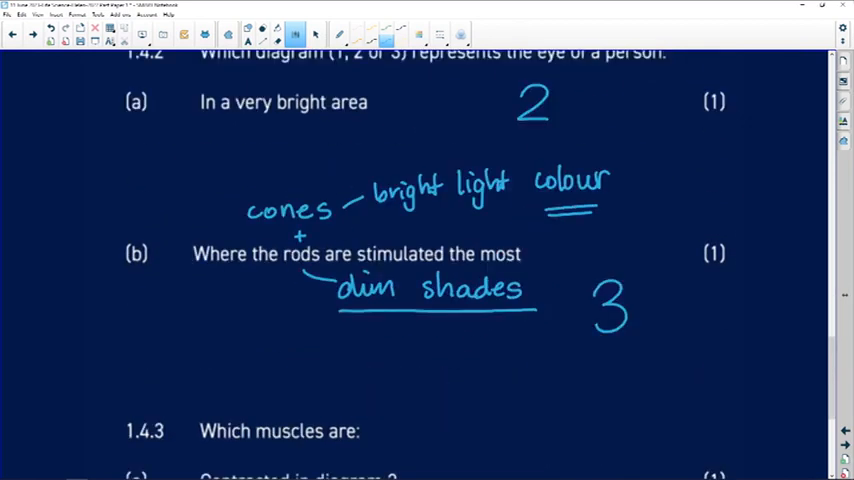
{"action": "scroll", "scroll_direction": "down", "scroll_amount": 3}
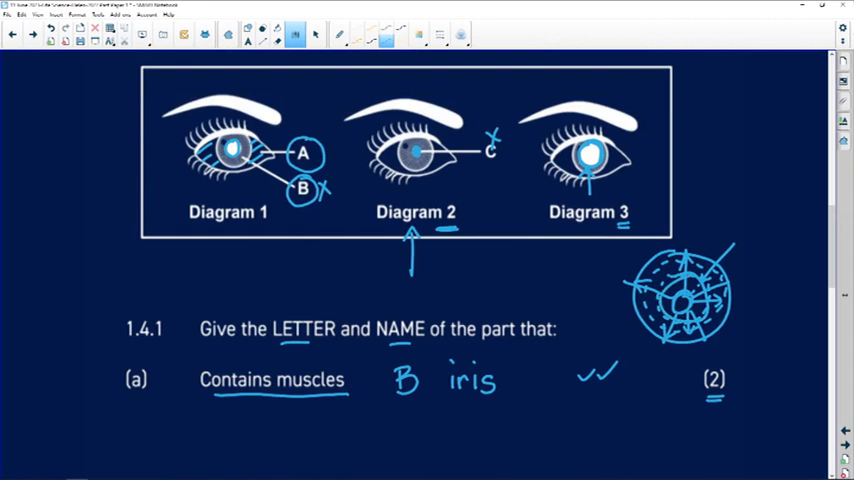
{"action": "scroll", "scroll_direction": "down", "scroll_amount": 3}
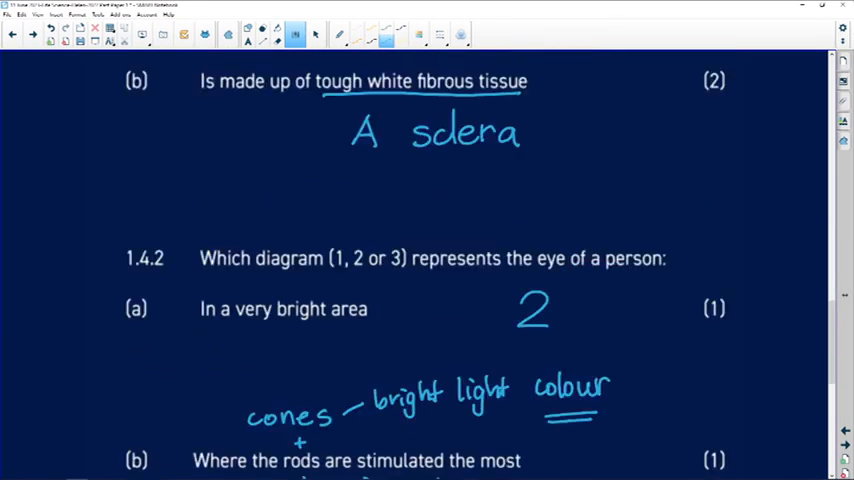
Write 'circular (radial)' under (a), 'circular' under (b) and begin a bracket beside it.
{"action": "scroll", "scroll_direction": "down", "scroll_amount": 3}
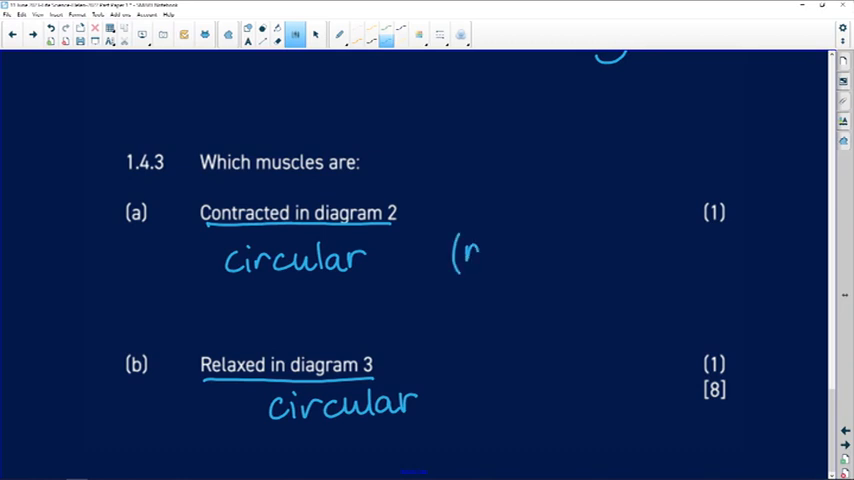
{"action": "type", "text": "adial)"}
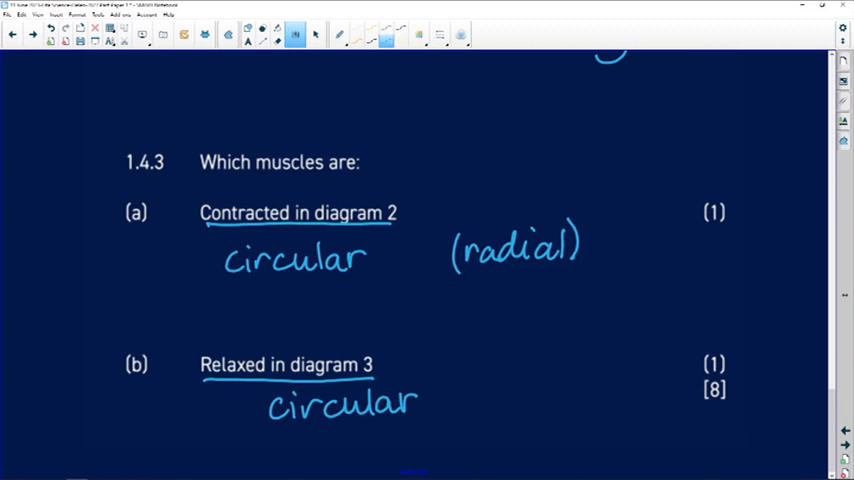
{"action": "left_click_drag", "start_coordinate": [468, 376], "coordinate": [466, 410]}
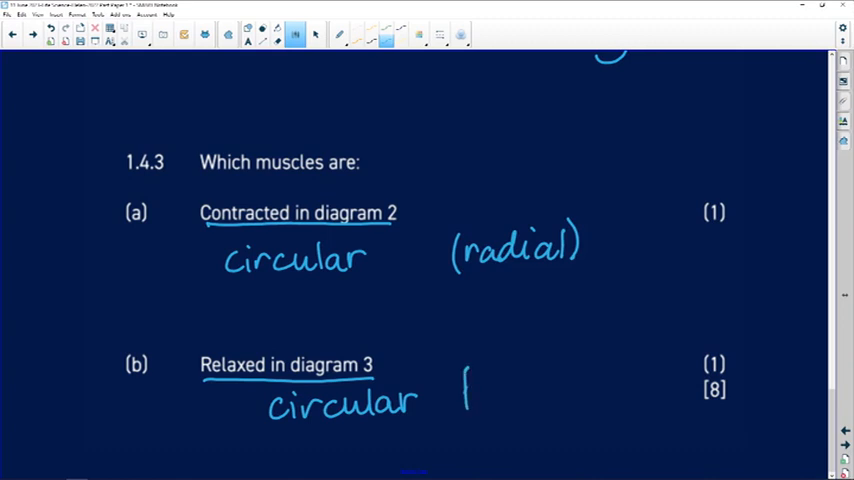